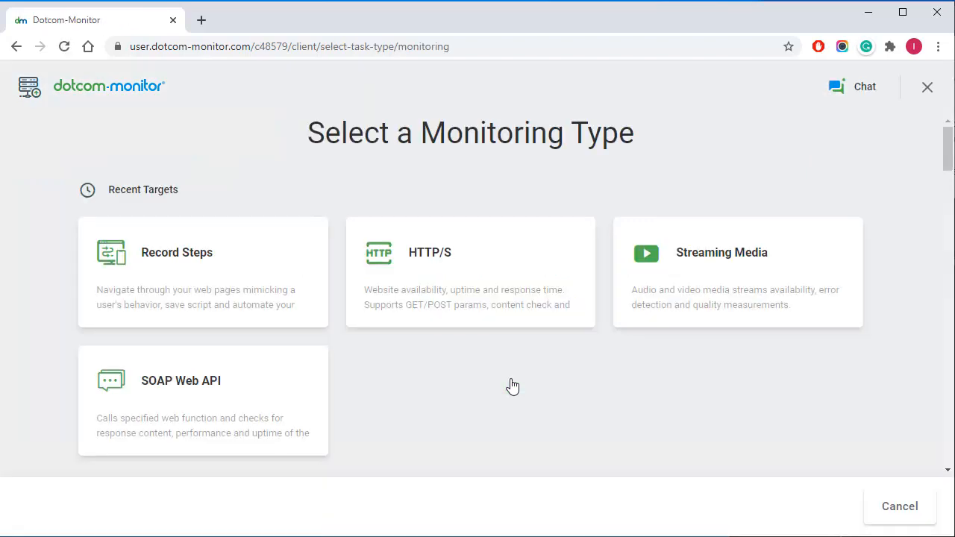
mouse_move(503, 382)
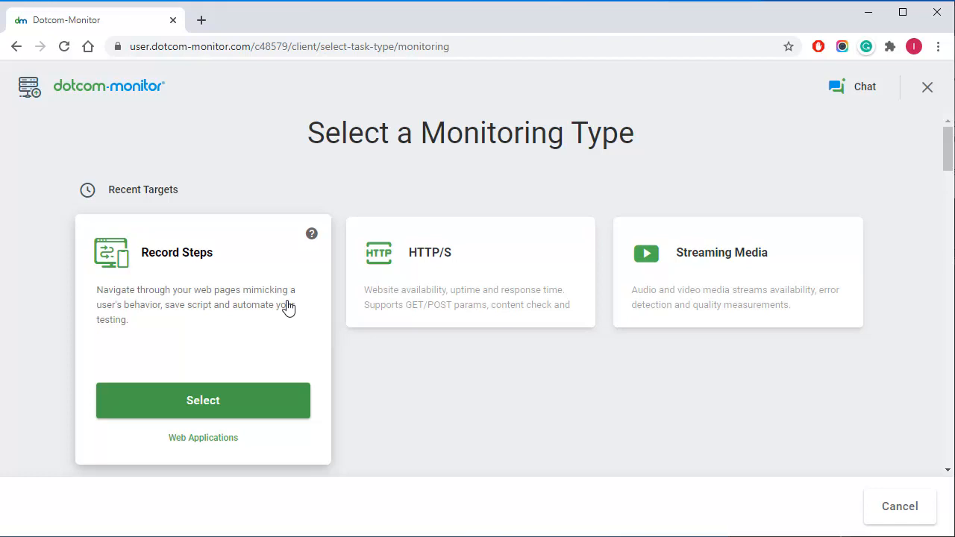
Select Record Steps as the web application monitoring type
click(203, 400)
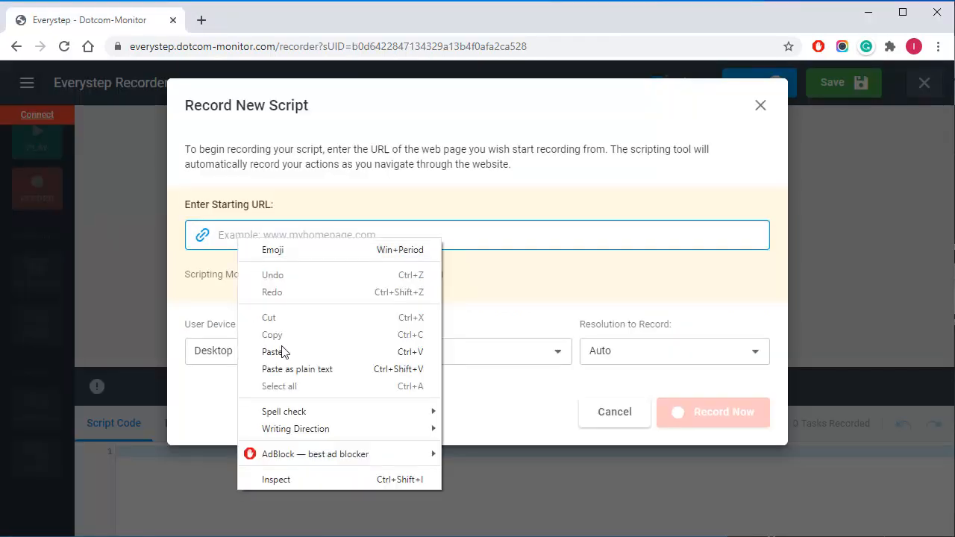
Record a new script starting from the pasted phonenumbermonitoring.com URL
click(272, 351)
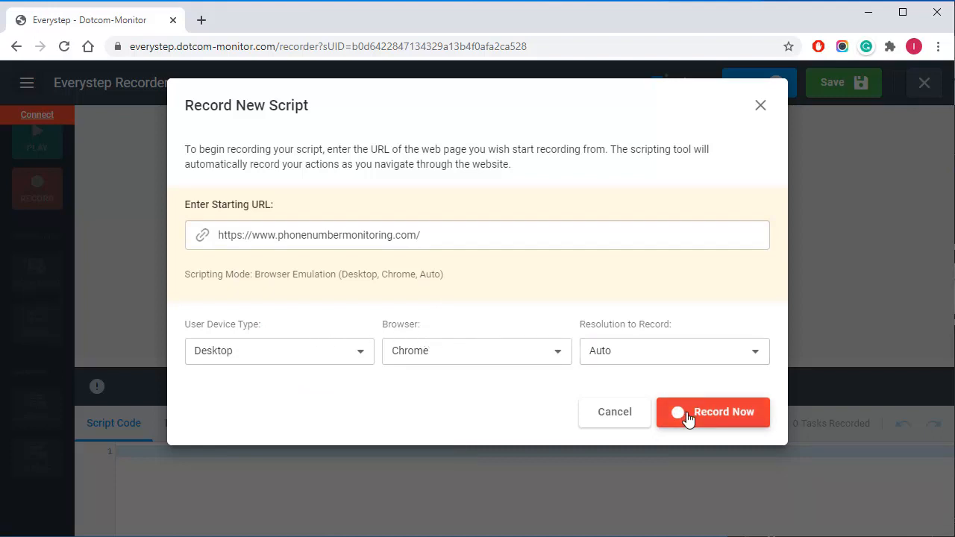
click(712, 412)
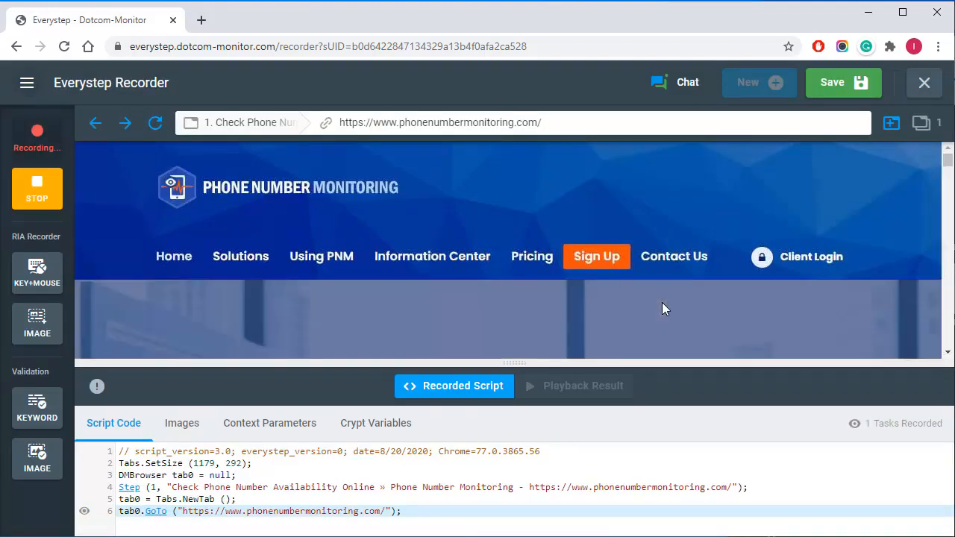
mouse_move(797, 260)
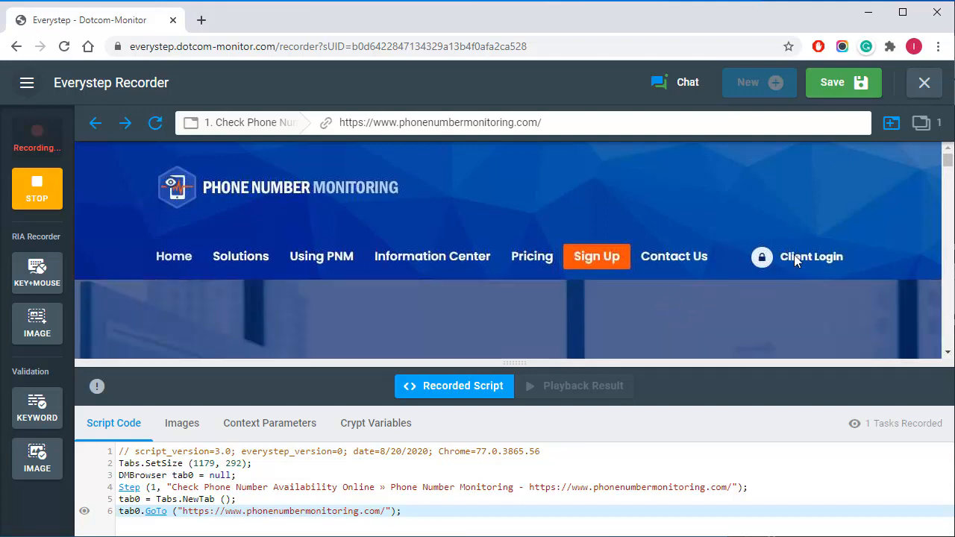
Record signing in through Client Login with login 'test' and the password
click(812, 256)
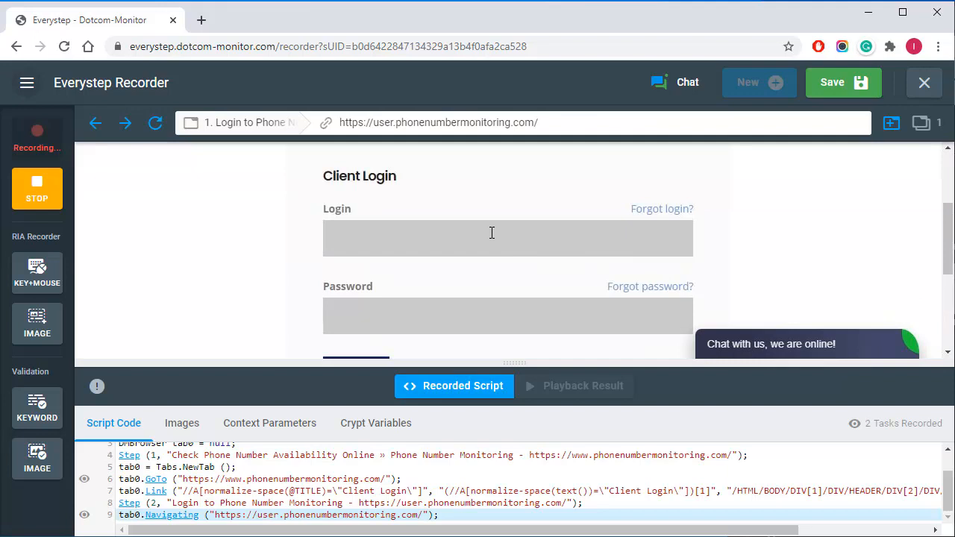
text(test)
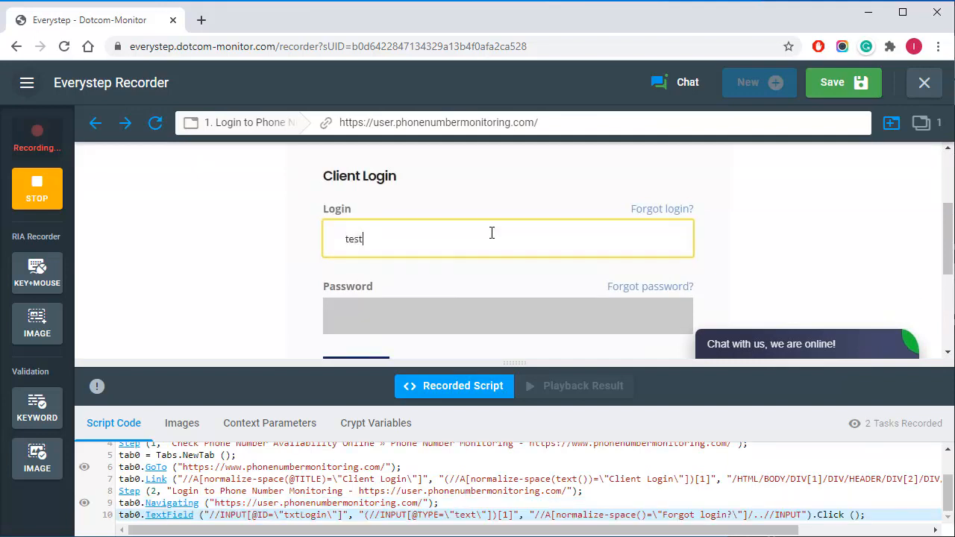
click(508, 314)
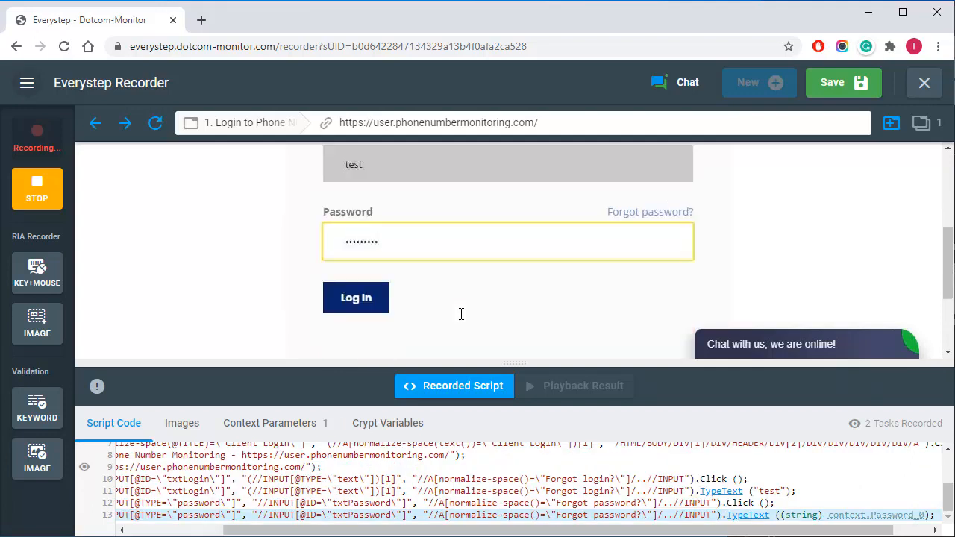
click(356, 297)
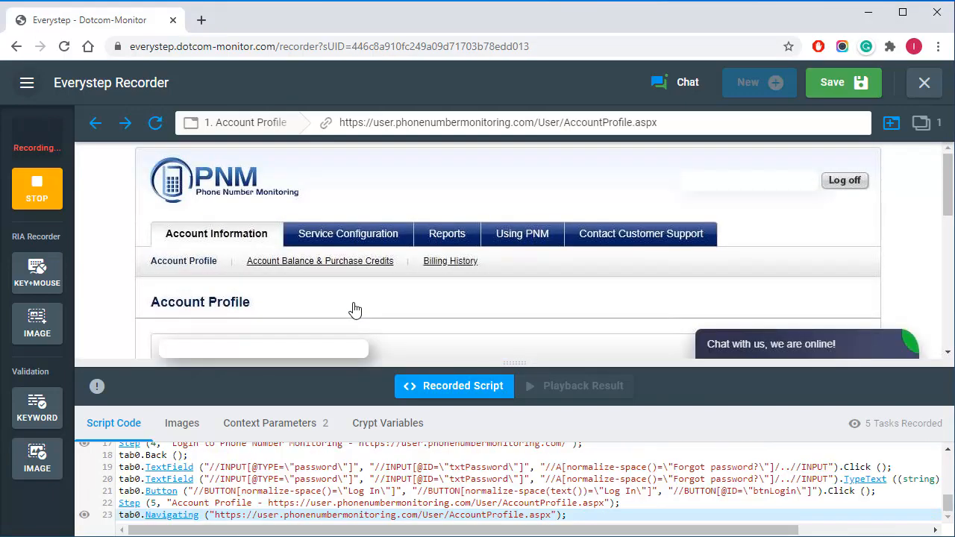
mouse_move(408, 291)
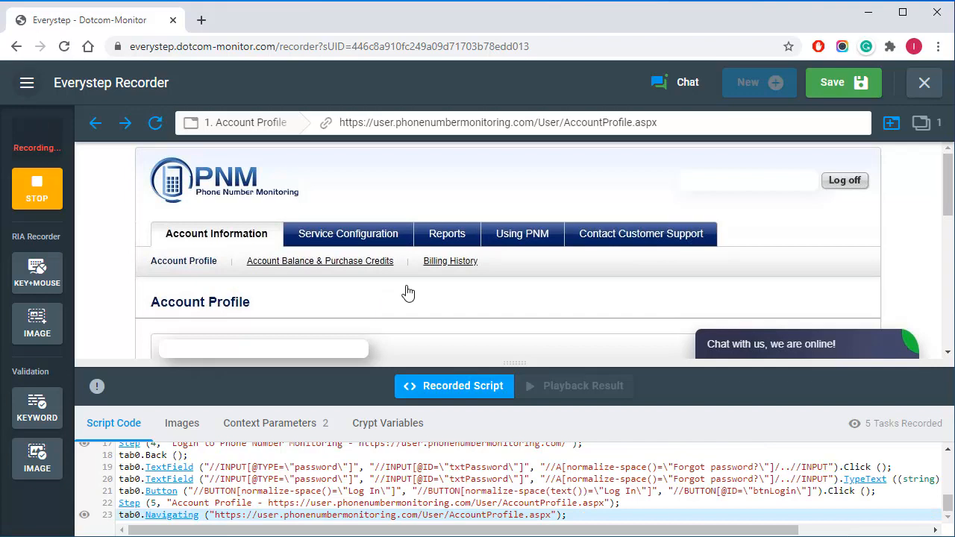
mouse_move(844, 181)
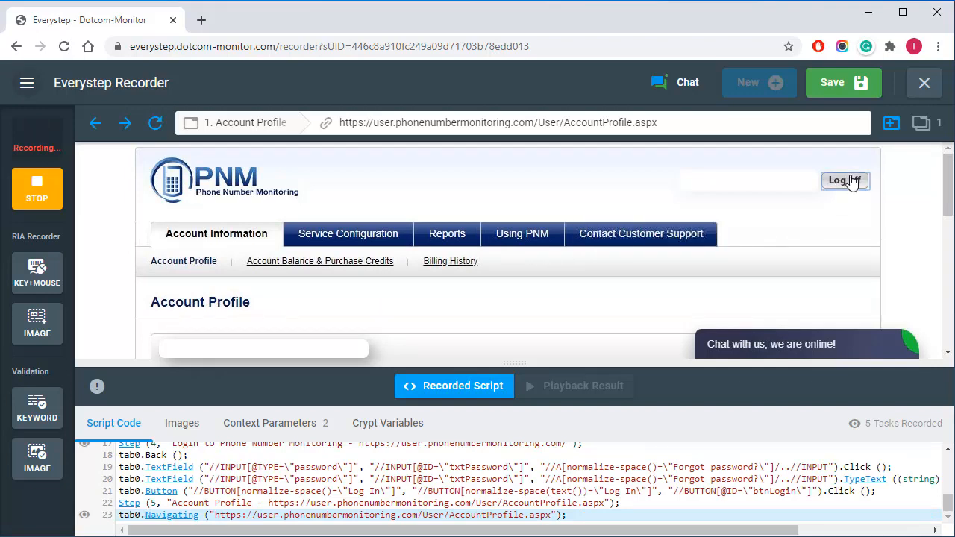
Record logging off the account, then stop the recording
click(845, 181)
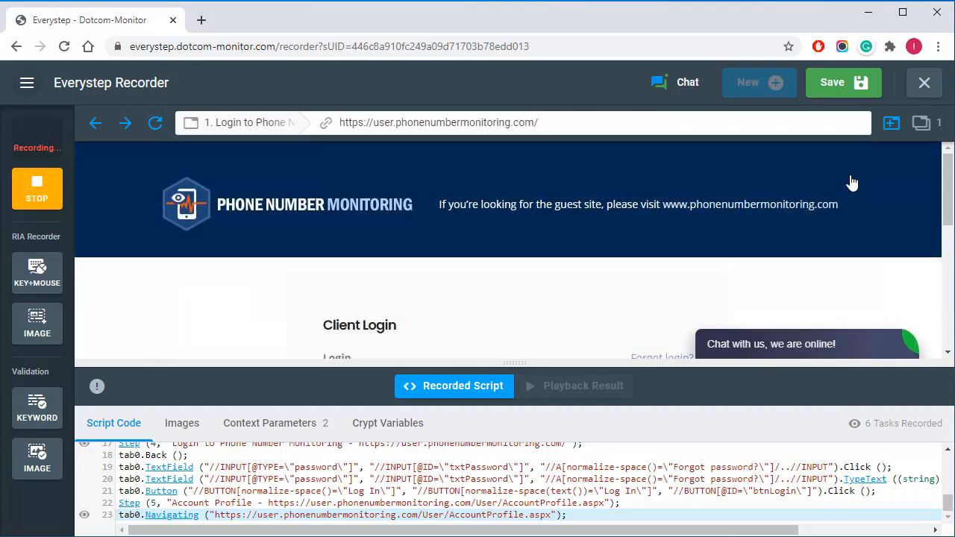
click(37, 188)
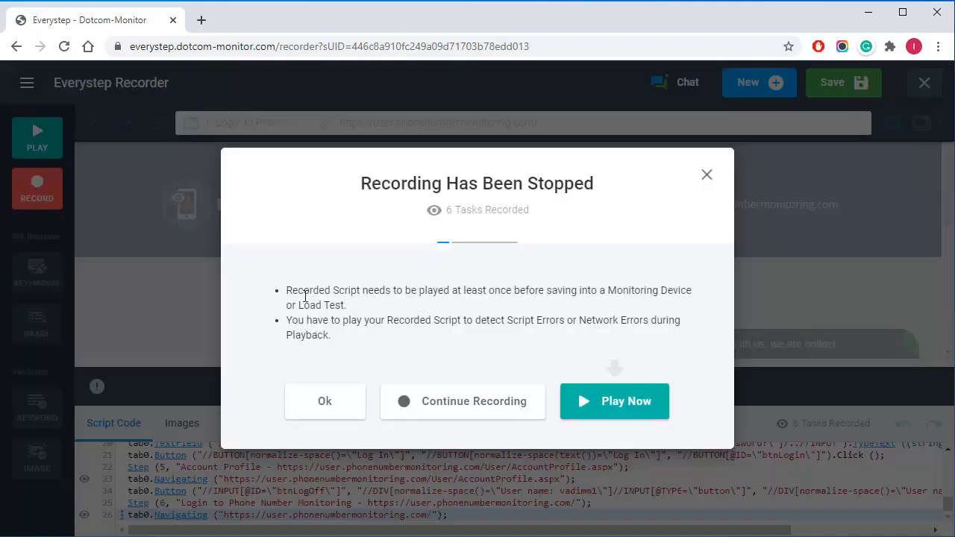
Create the 'Login Check' device from the six-task recorded script
click(614, 401)
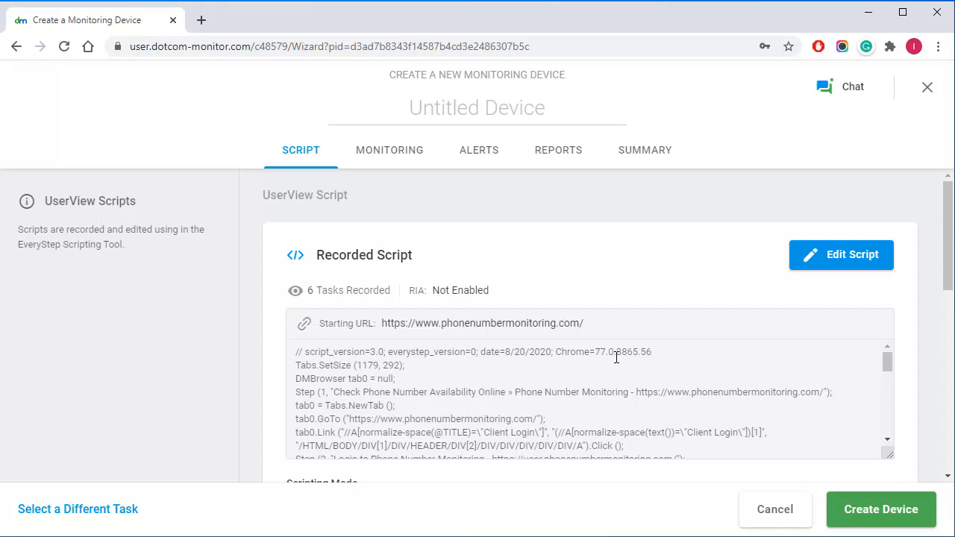
scroll(down, 3)
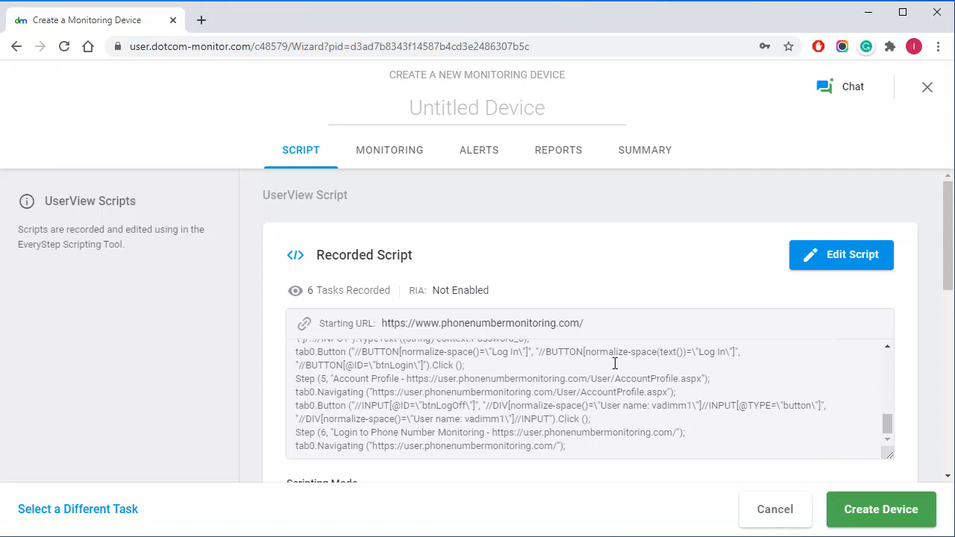
click(880, 509)
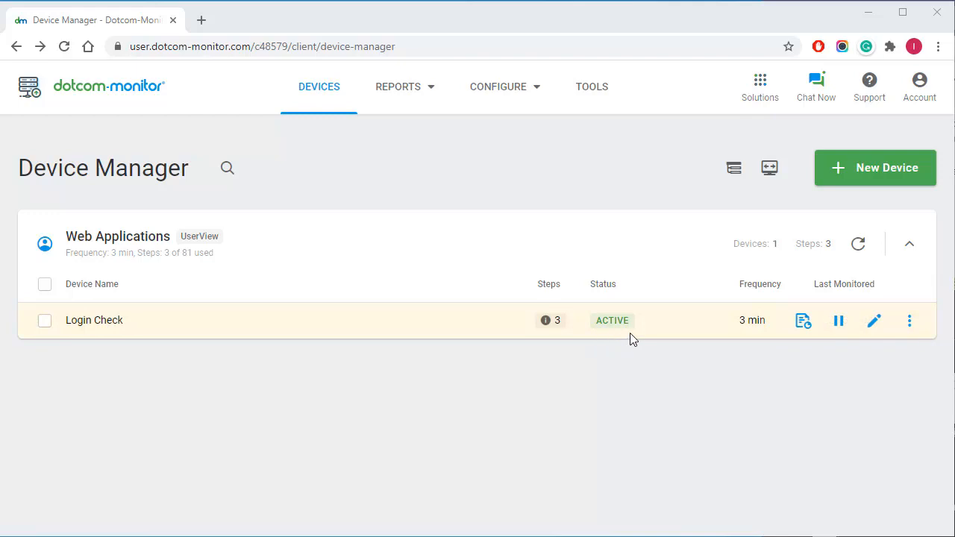
mouse_move(700, 343)
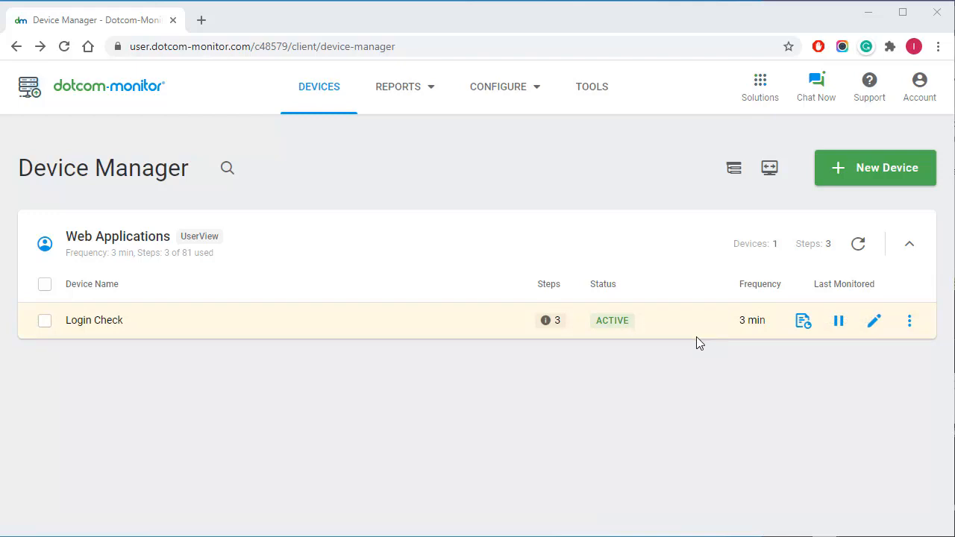
mouse_move(730, 320)
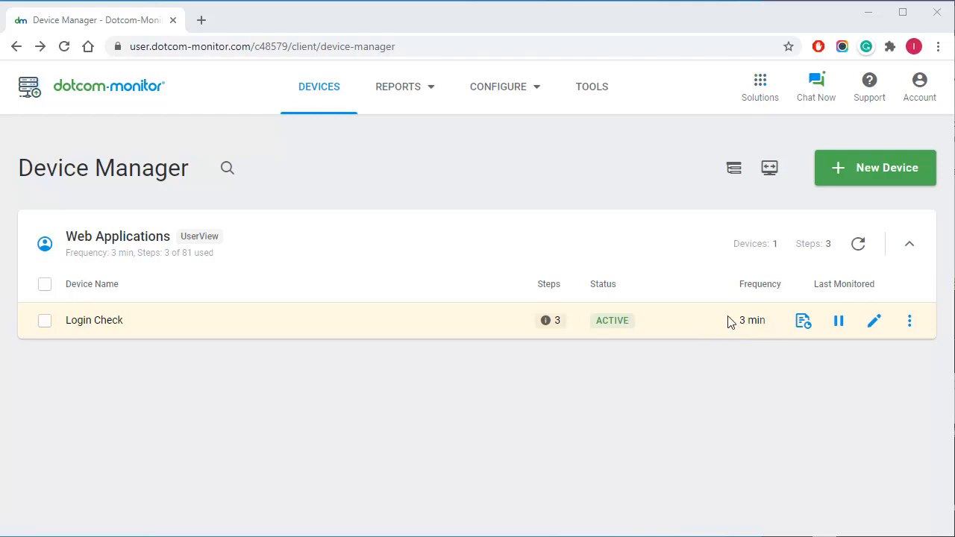
mouse_move(776, 331)
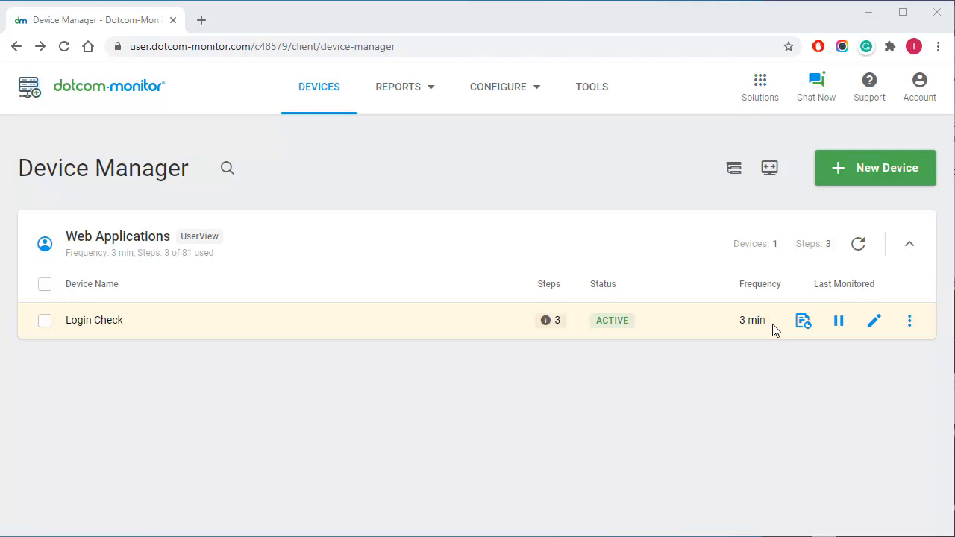
mouse_move(803, 321)
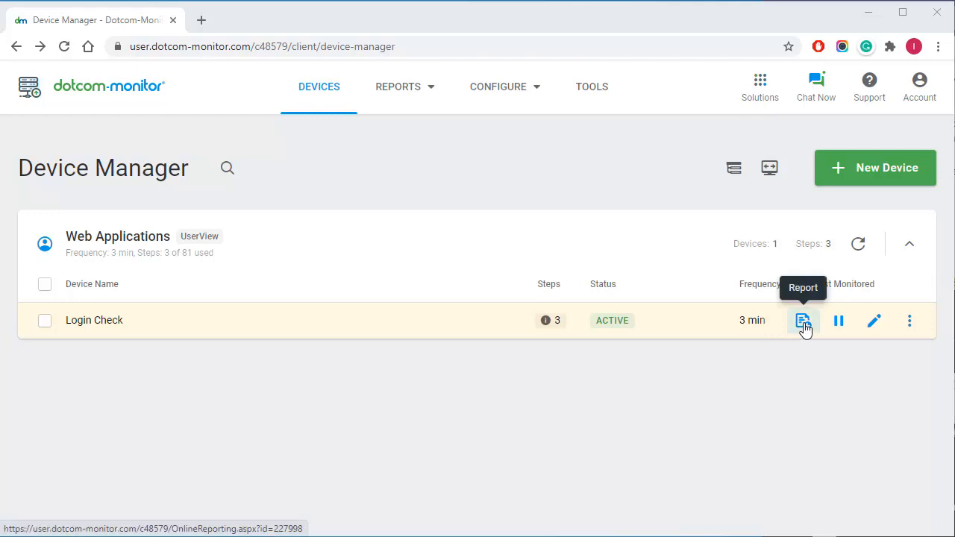
Open Login Check's log and launch one run's detailed performance report
click(803, 321)
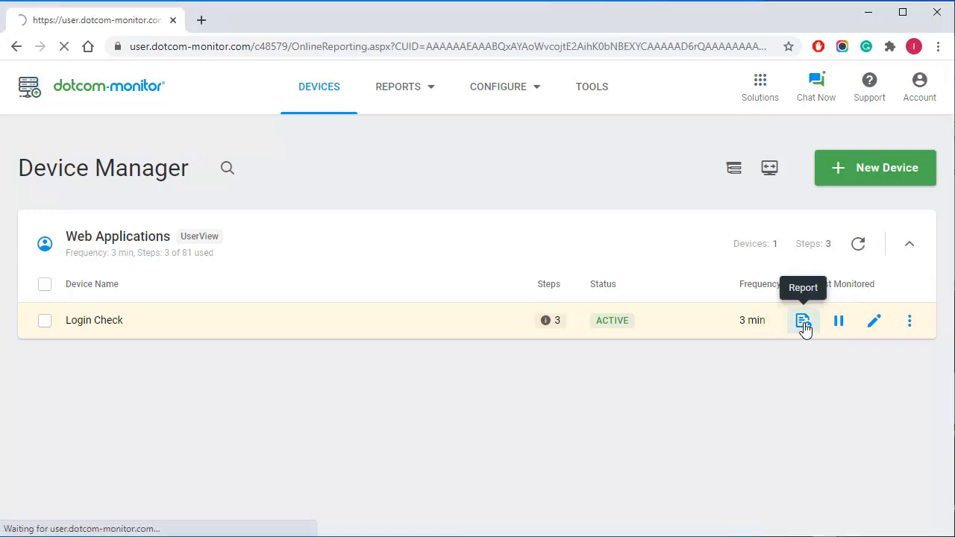
click(803, 321)
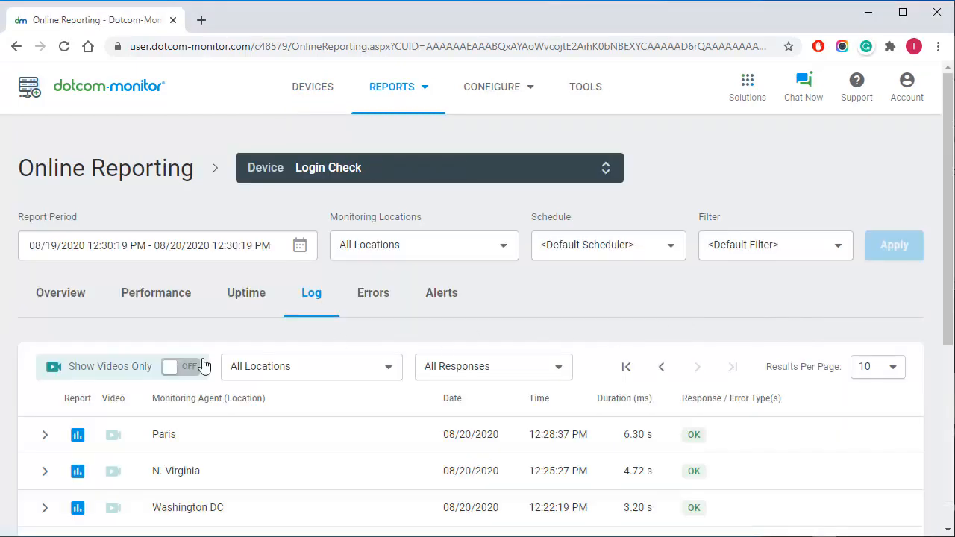
click(181, 367)
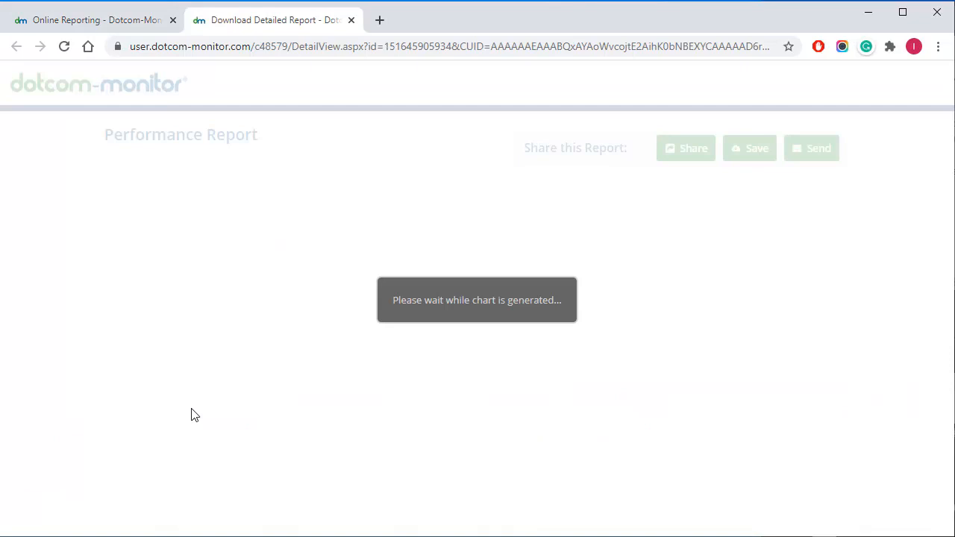
Scroll the detailed report down to the login step's video and waterfall chart
click(580, 72)
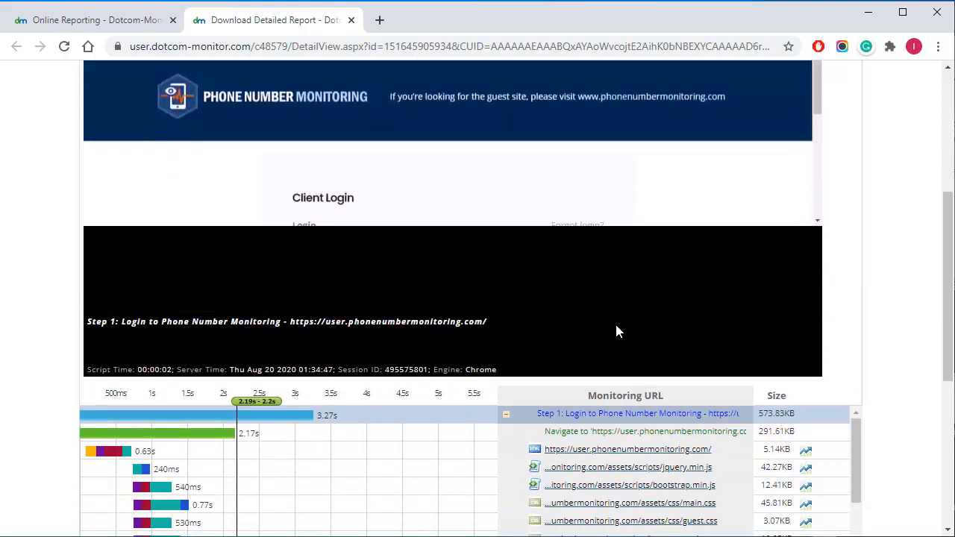
scroll(down, 3)
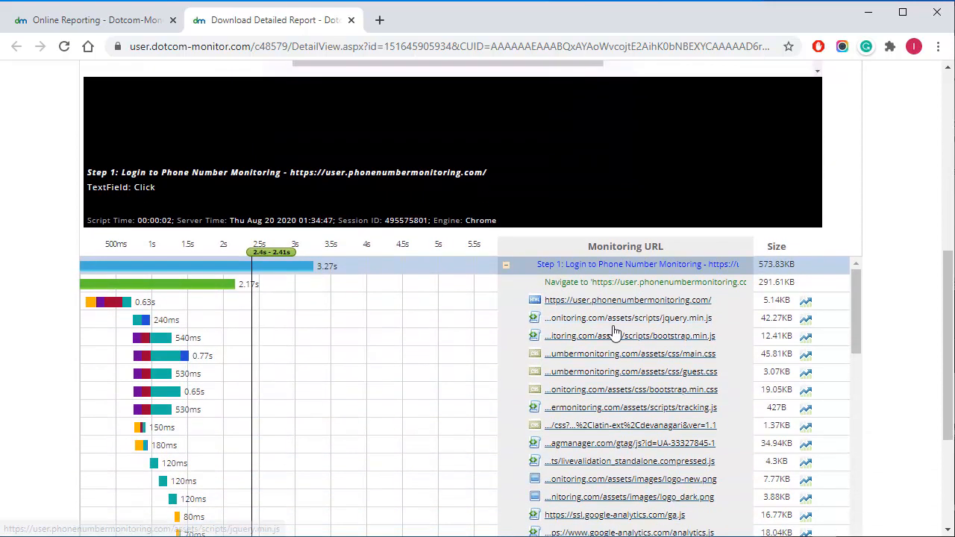